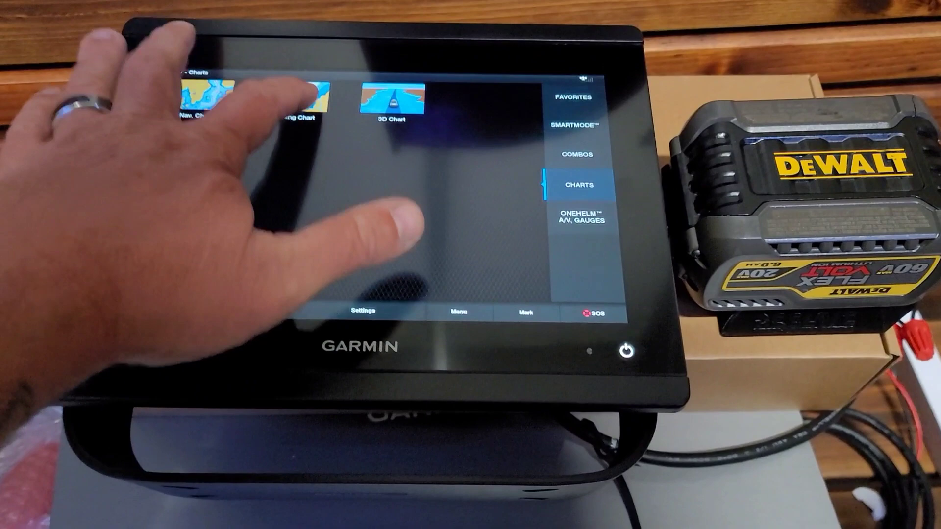
Browse the Fishing Chart's layer categories and chart layers, then return to the charts home screen.
left_click(209, 99)
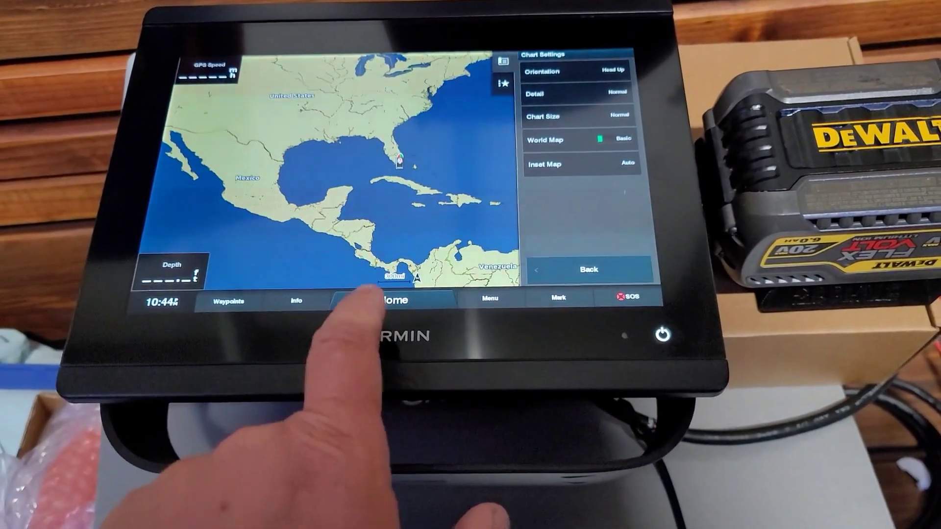
left_click(587, 269)
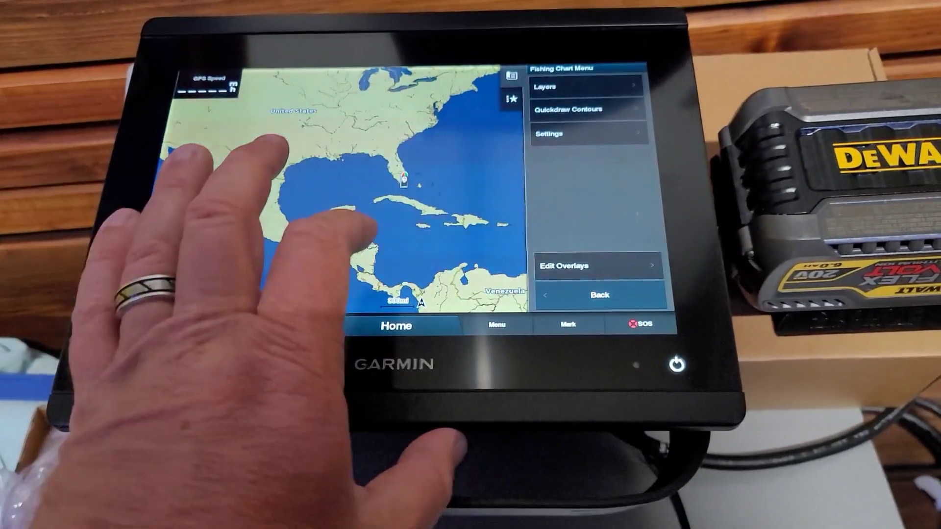
left_click(570, 86)
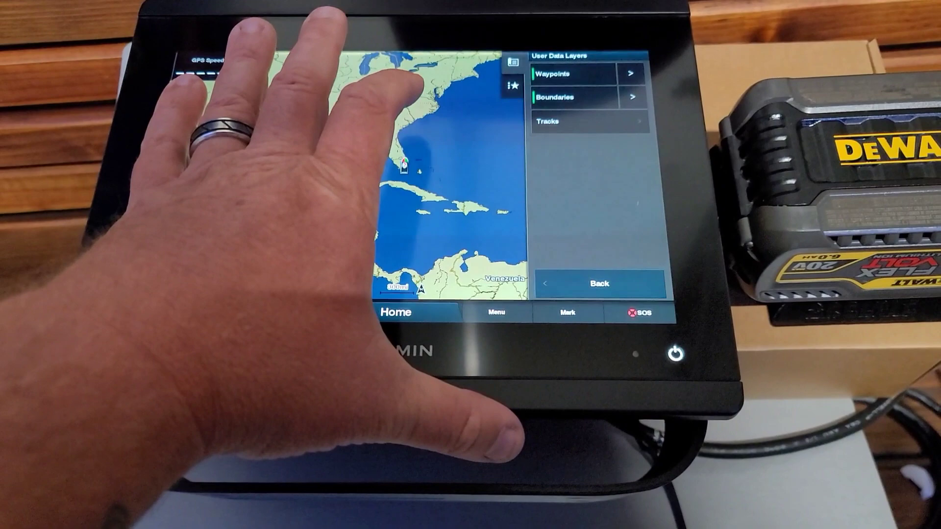
left_click(597, 284)
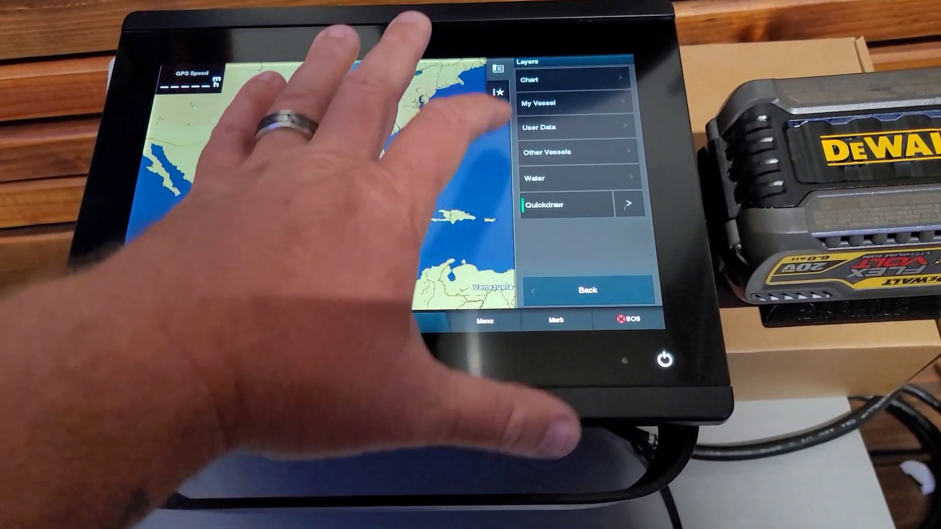
left_click(570, 79)
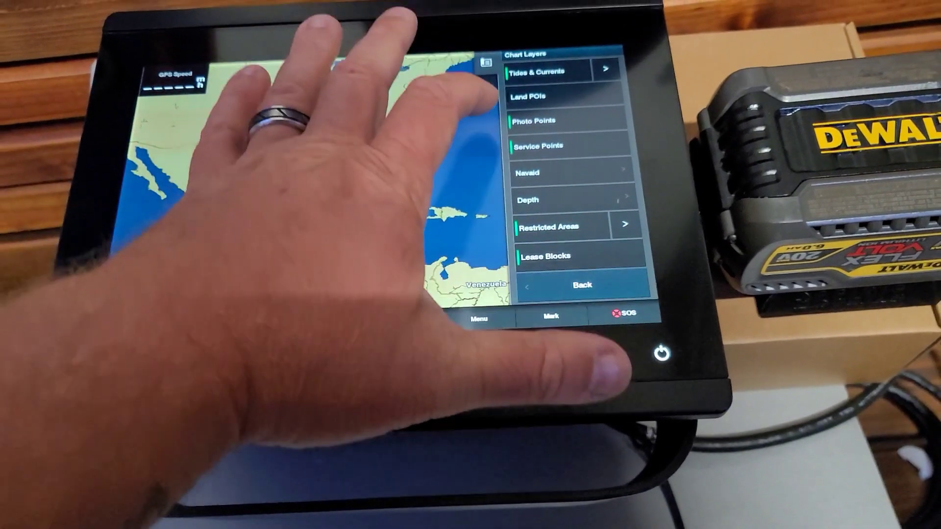
left_click(580, 285)
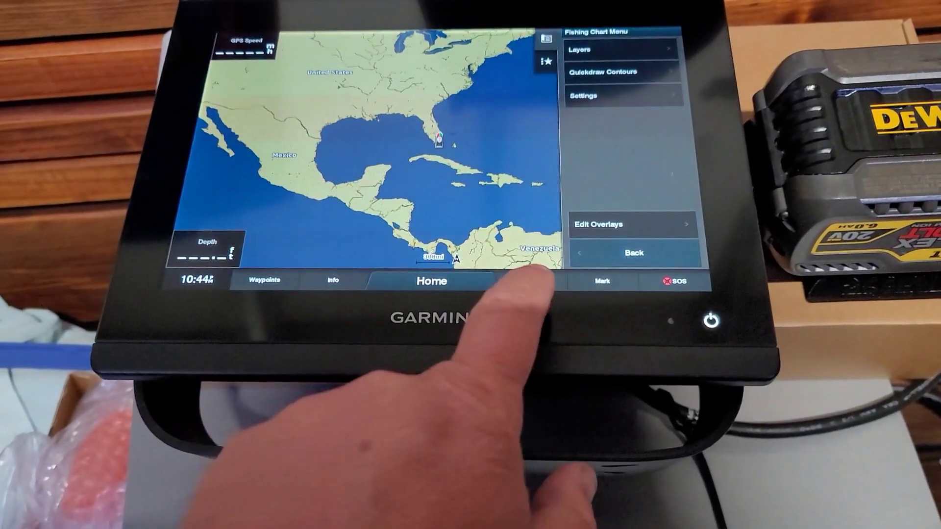
left_click(429, 281)
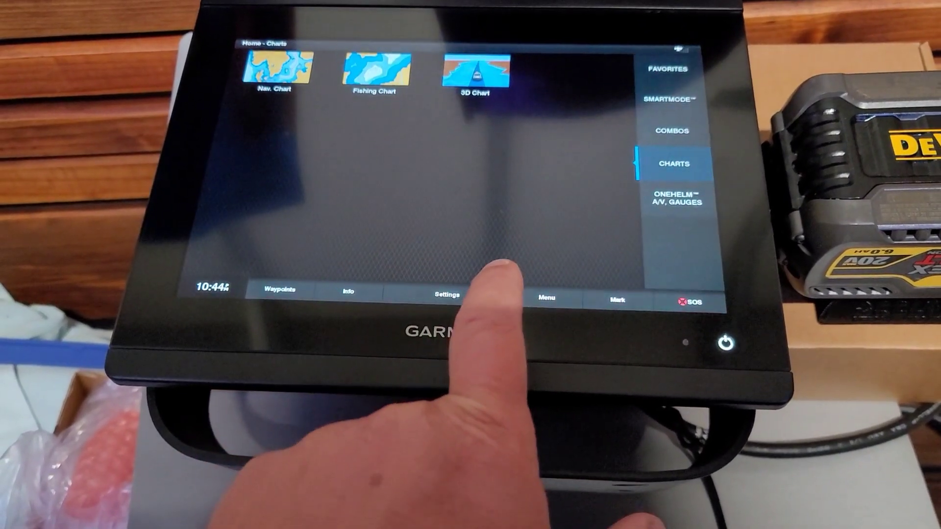
View the device settings list and the Combos pages, then show the Sonar page choices.
left_click(670, 130)
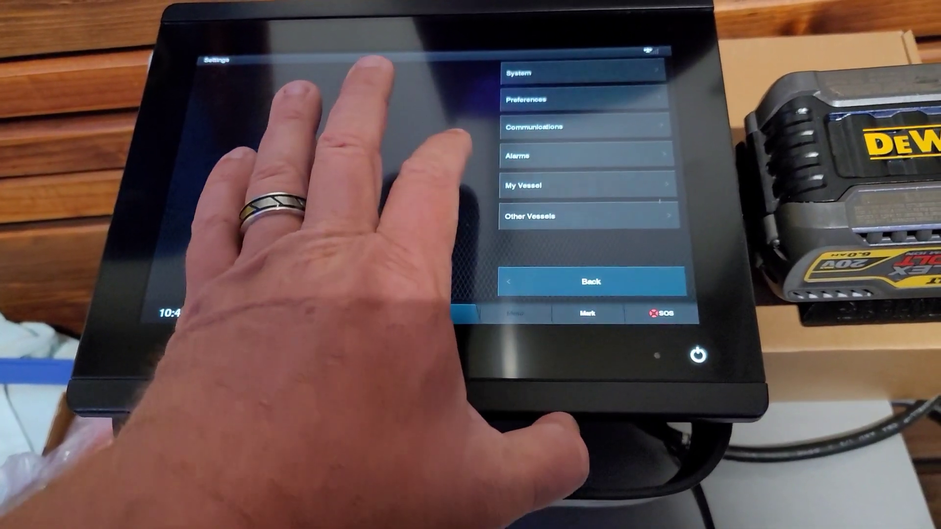
left_click(582, 73)
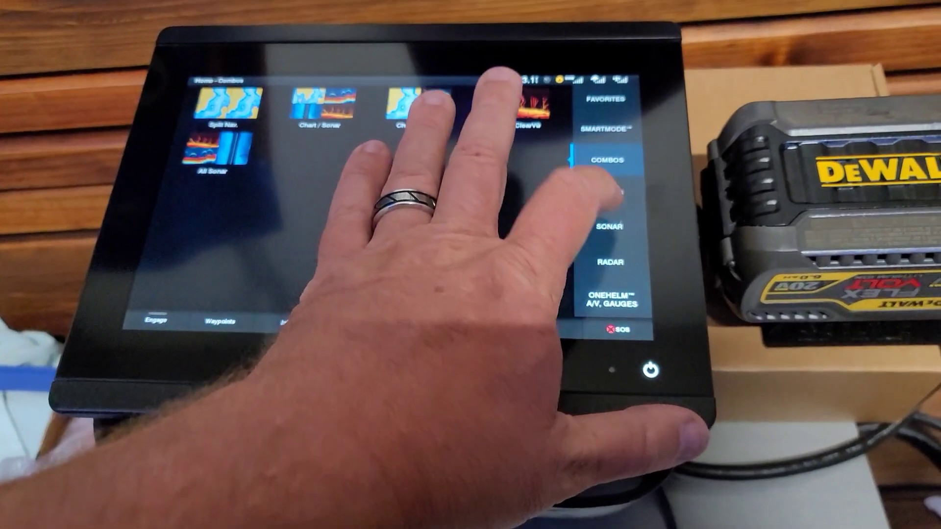
left_click(610, 226)
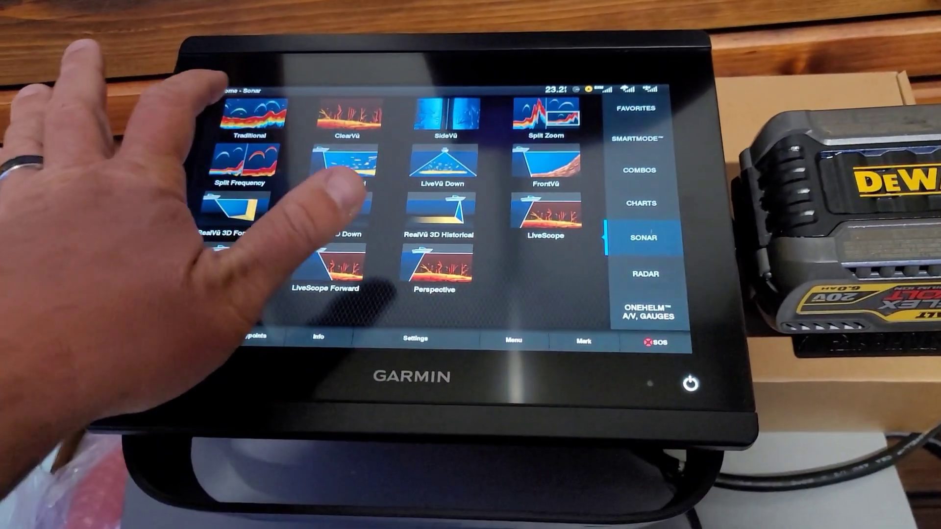